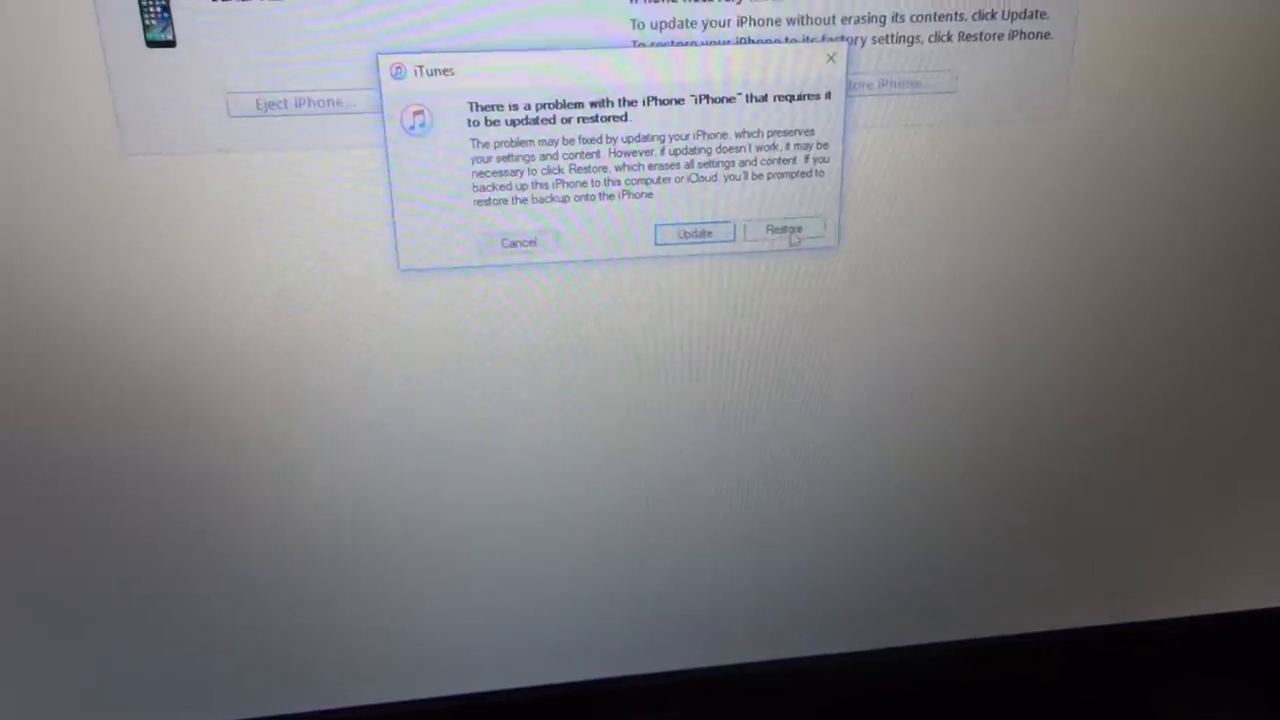
Step: Confirm erasing the iPhone with Restore, then Restore and Update to factory settings
click(784, 228)
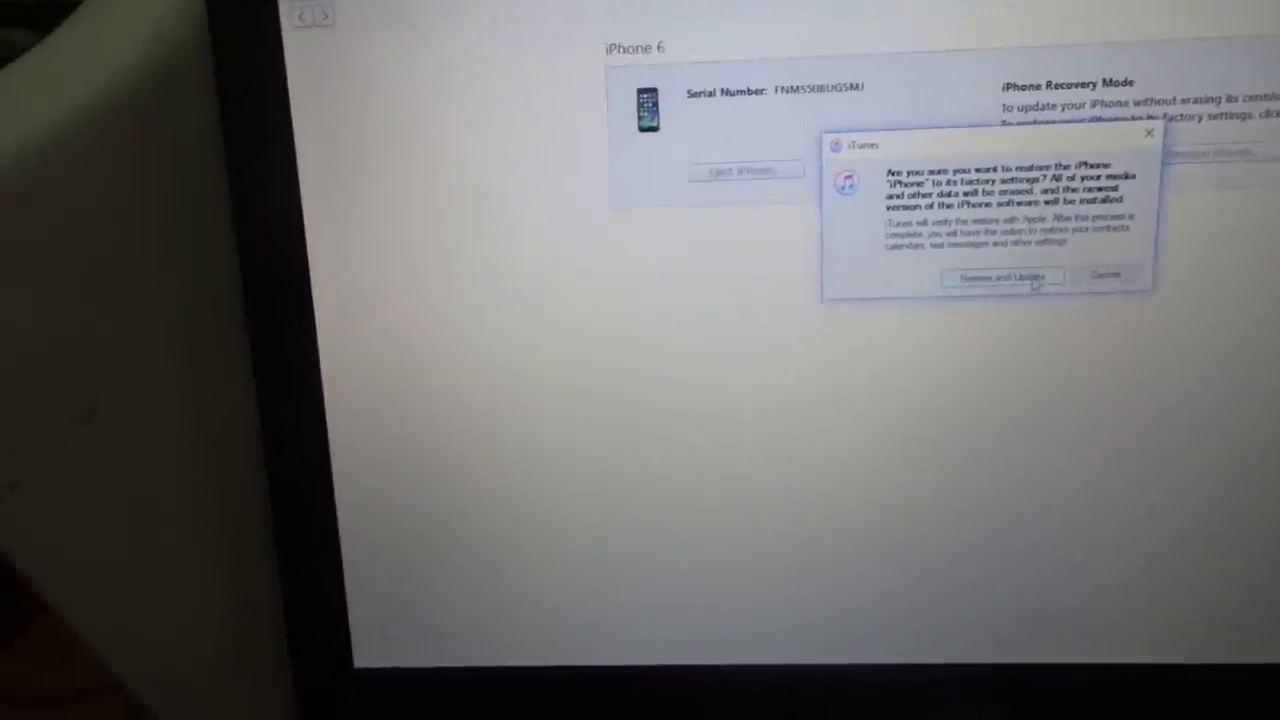
click(1000, 276)
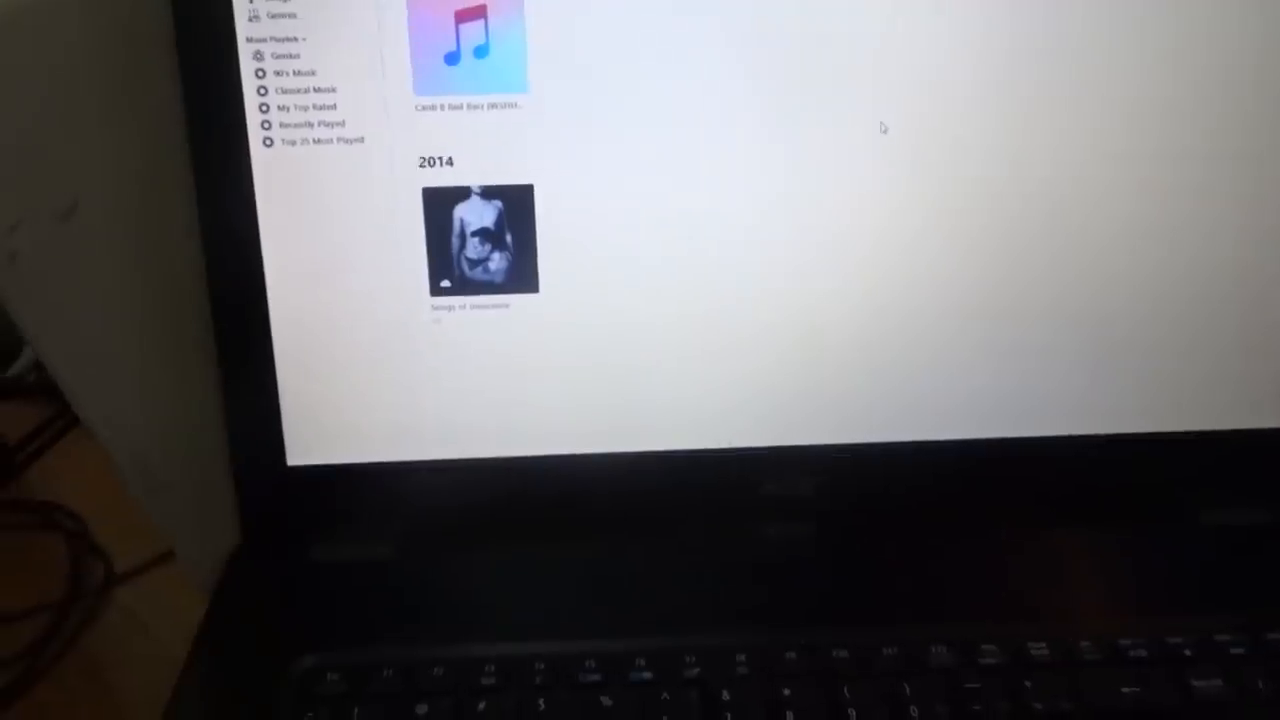